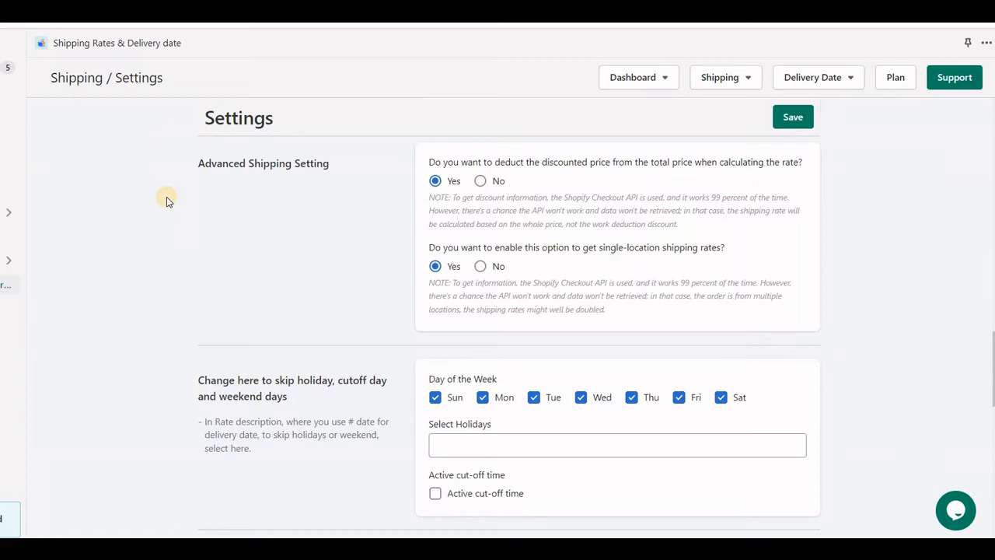
{"action": "mouse_move", "coordinate": [412, 280]}
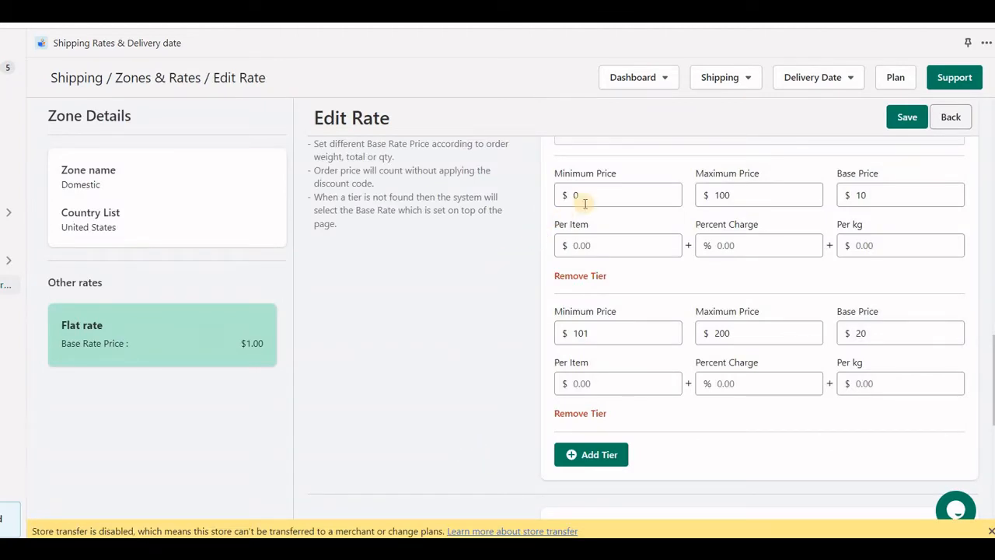
{"action": "mouse_move", "coordinate": [890, 193]}
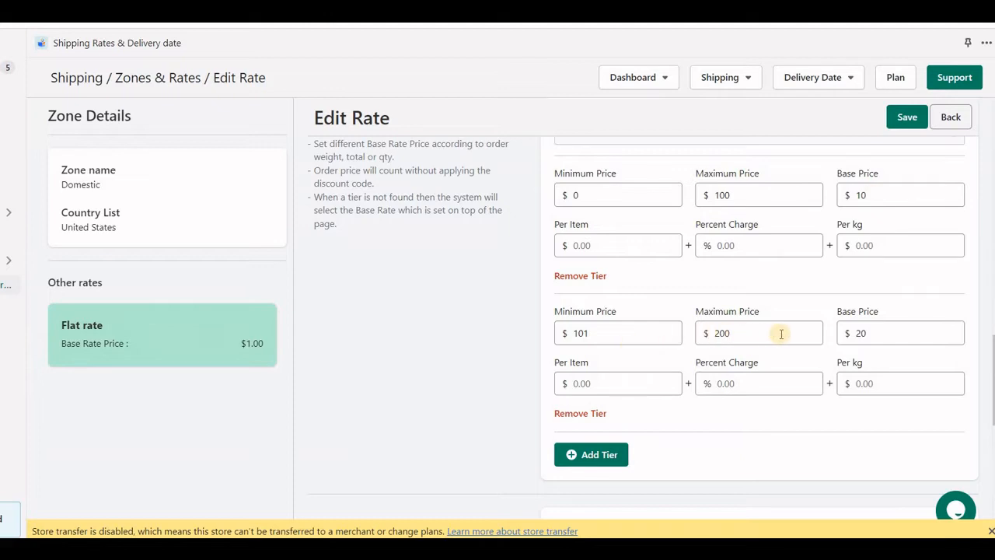
{"action": "mouse_move", "coordinate": [790, 44]}
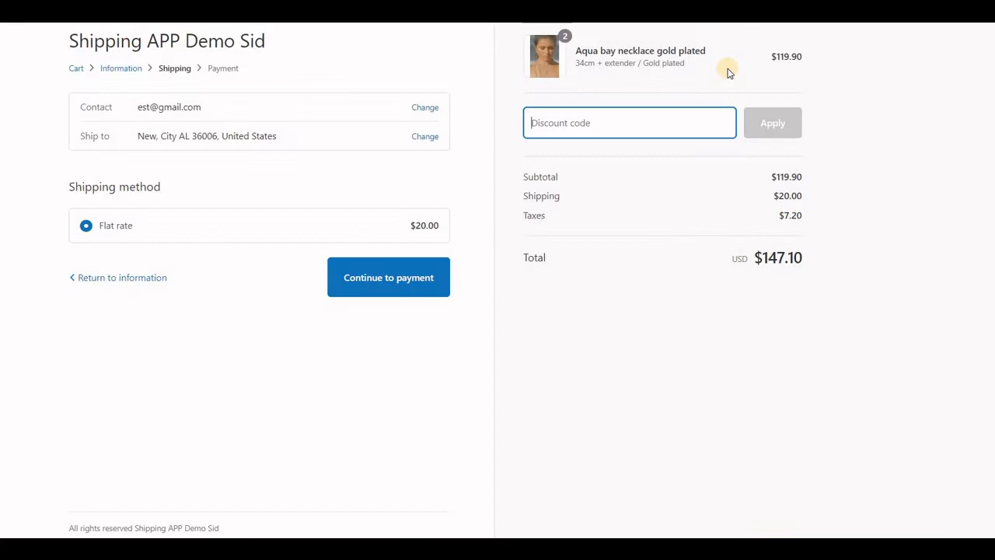
{"action": "mouse_move", "coordinate": [779, 174]}
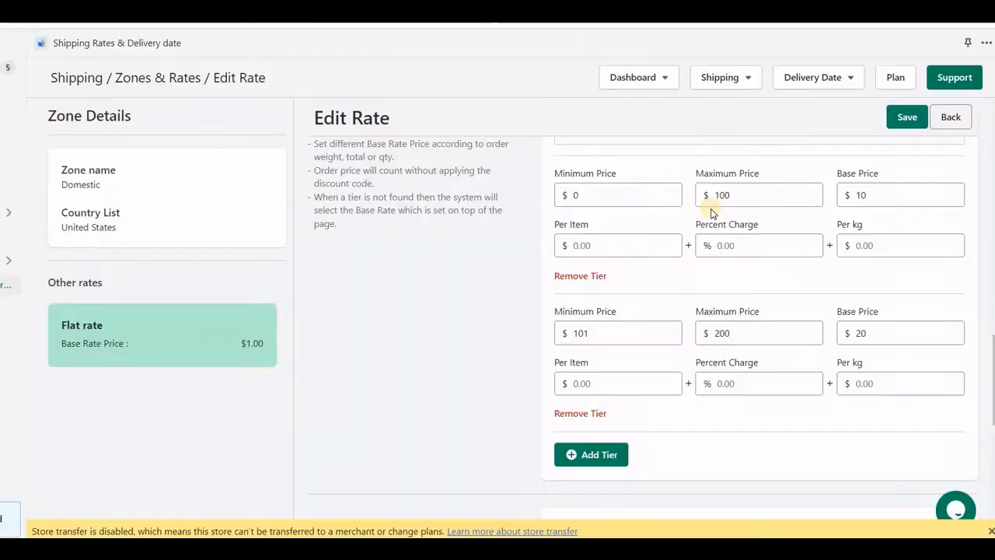
Step: Apply discount code FLAT100, deducting $100.00 so shipping drops to the $10 tier
{"action": "left_click", "coordinate": [630, 123]}
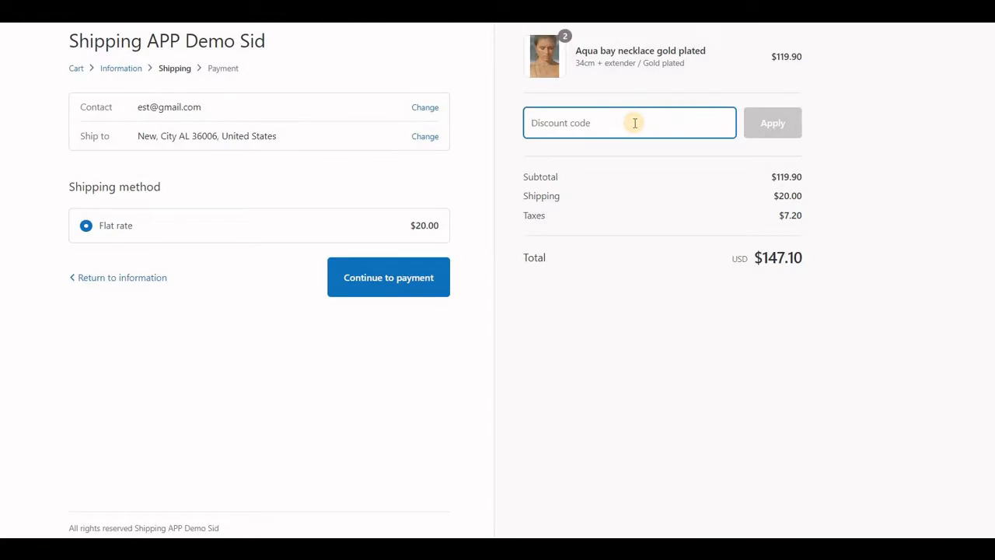
{"action": "type", "text": "flat10"}
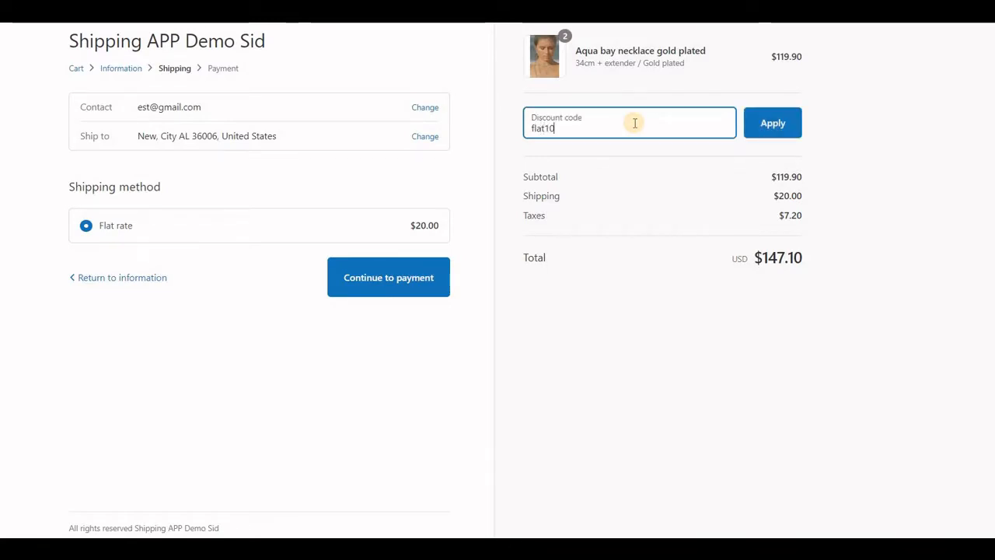
{"action": "left_click", "coordinate": [771, 122]}
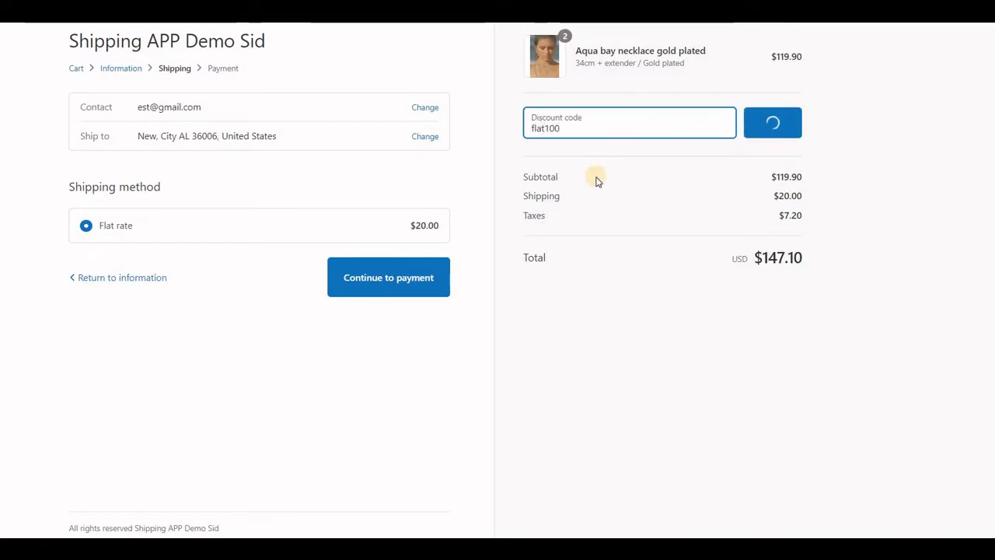
{"action": "left_click", "coordinate": [771, 121]}
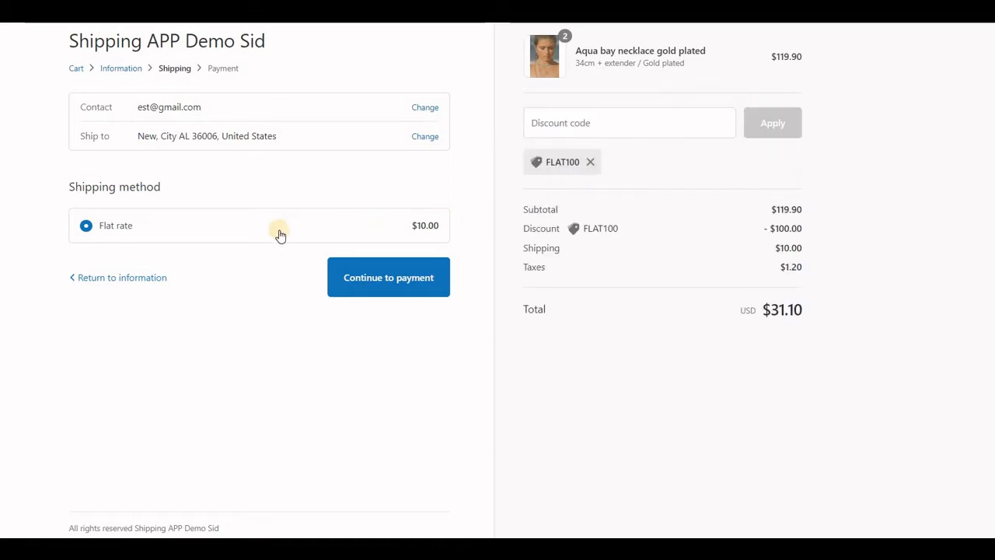
{"action": "mouse_move", "coordinate": [766, 218]}
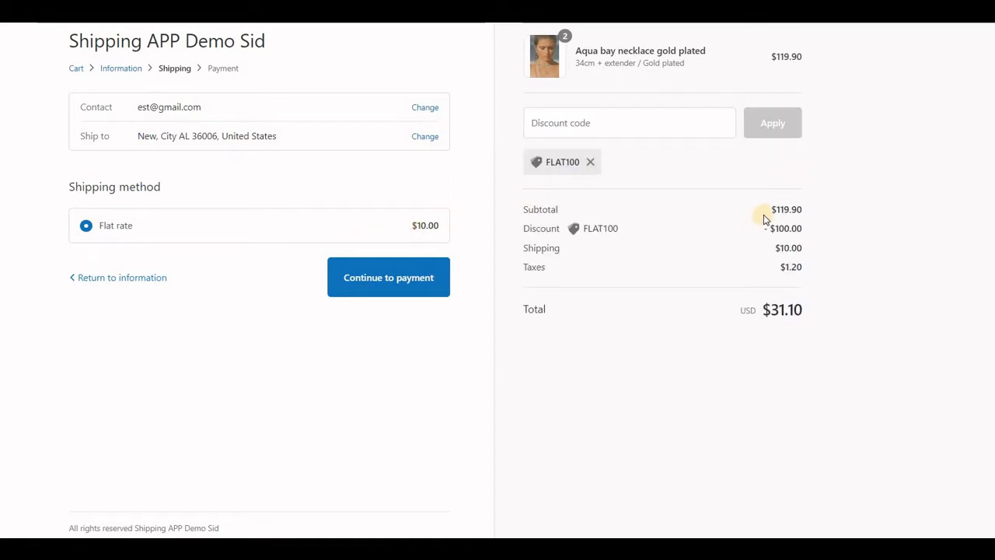
{"action": "mouse_move", "coordinate": [752, 227]}
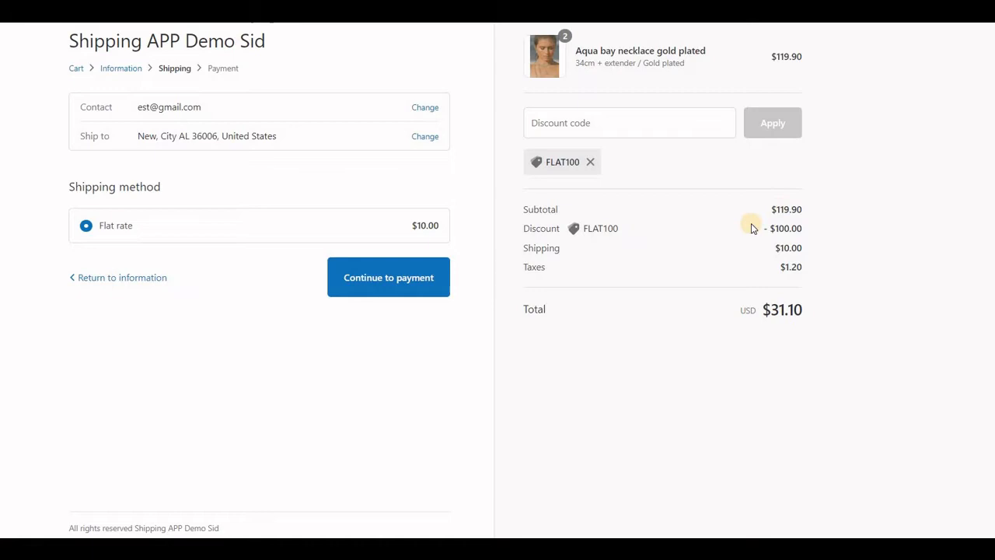
{"action": "double_click", "coordinate": [426, 225]}
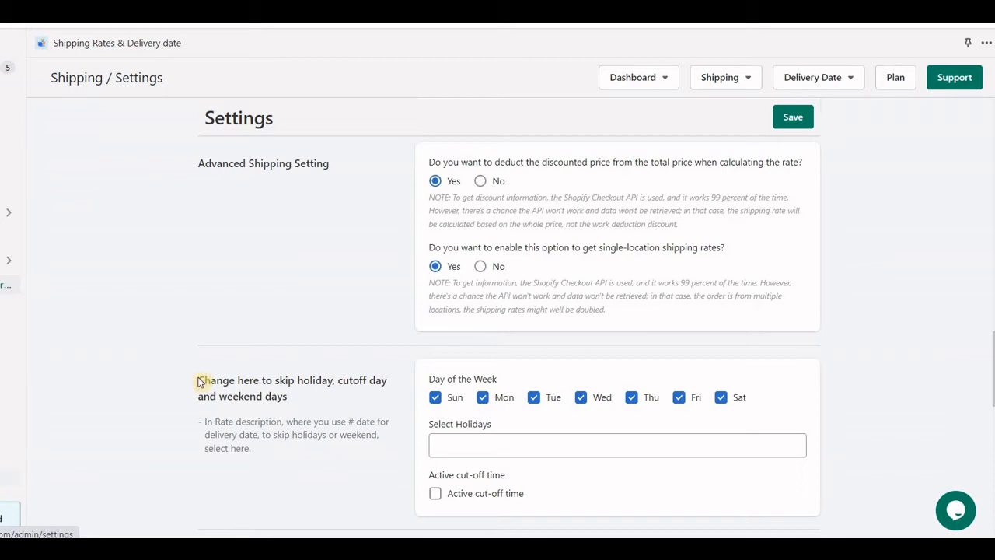
{"action": "mouse_move", "coordinate": [174, 427]}
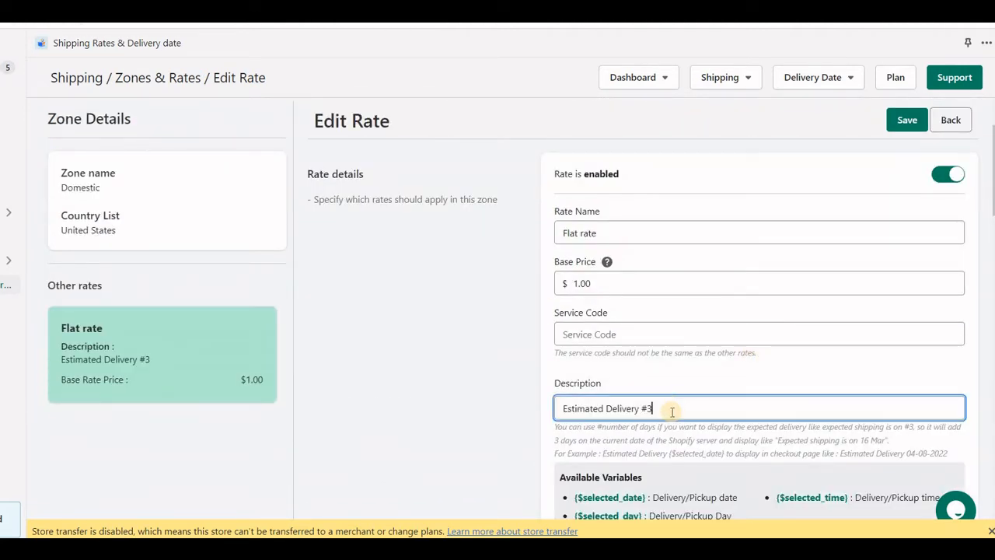
{"action": "mouse_move", "coordinate": [750, 327]}
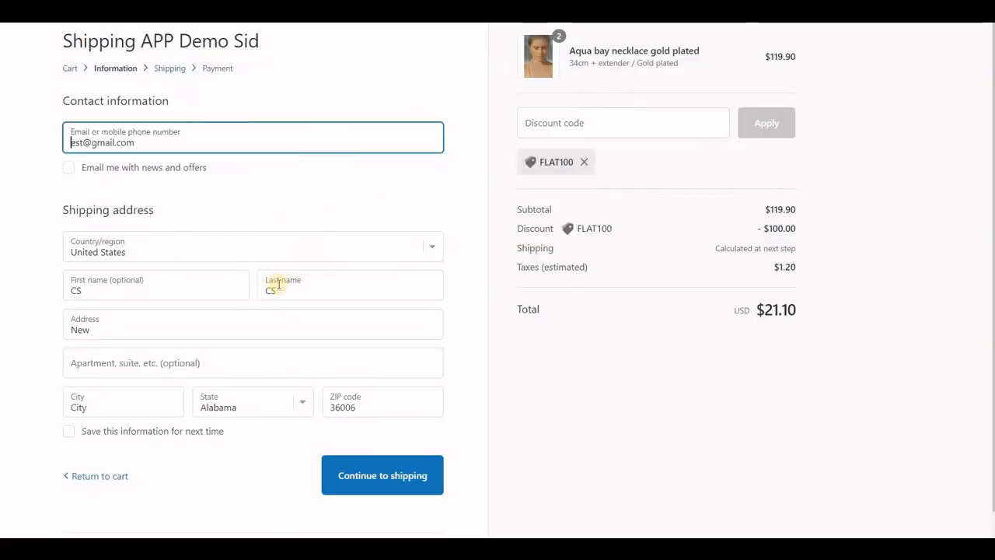
Step: Continue to shipping and confirm the $10 flat rate estimates delivery Wednesday 3 Aug
{"action": "type", "text": "1"}
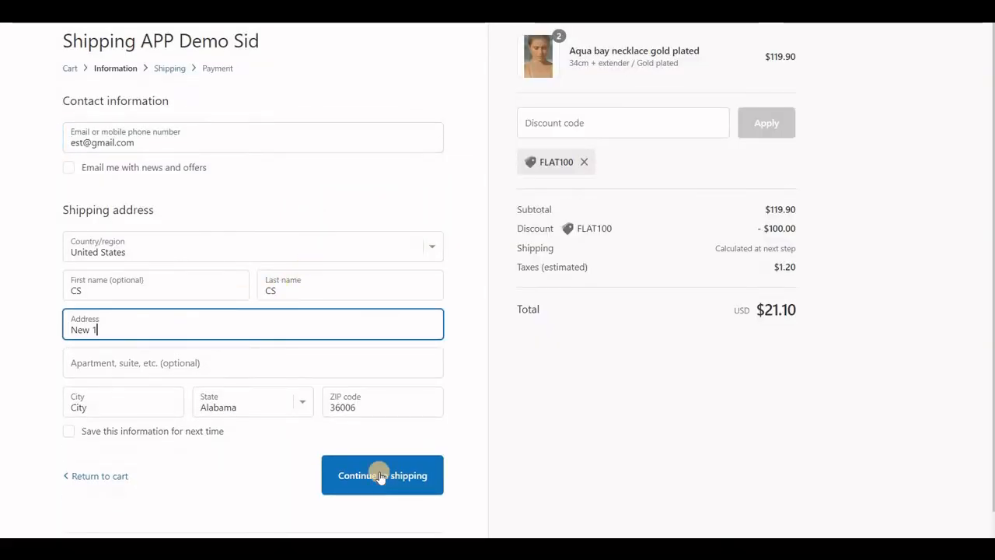
{"action": "left_click", "coordinate": [382, 476]}
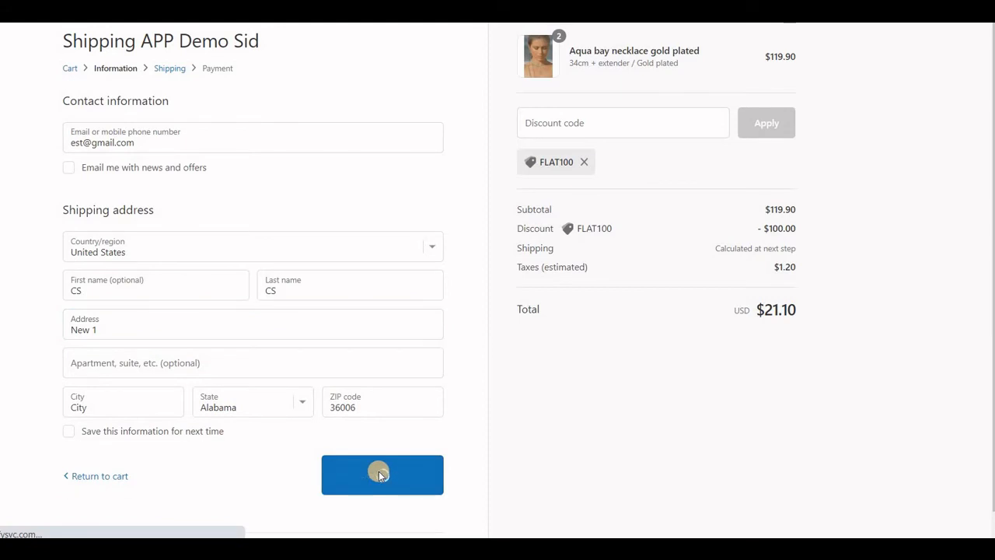
{"action": "left_click", "coordinate": [383, 475]}
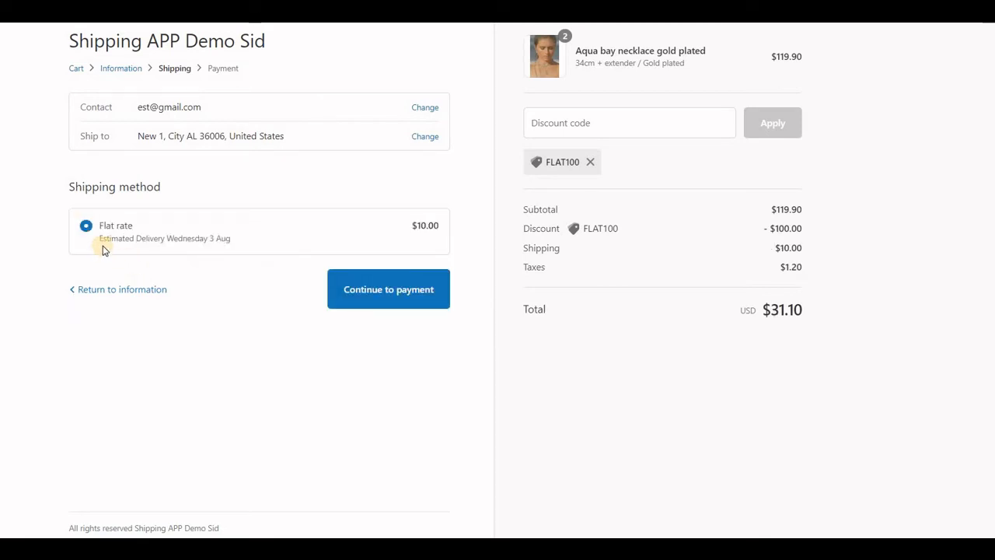
{"action": "double_click", "coordinate": [184, 238]}
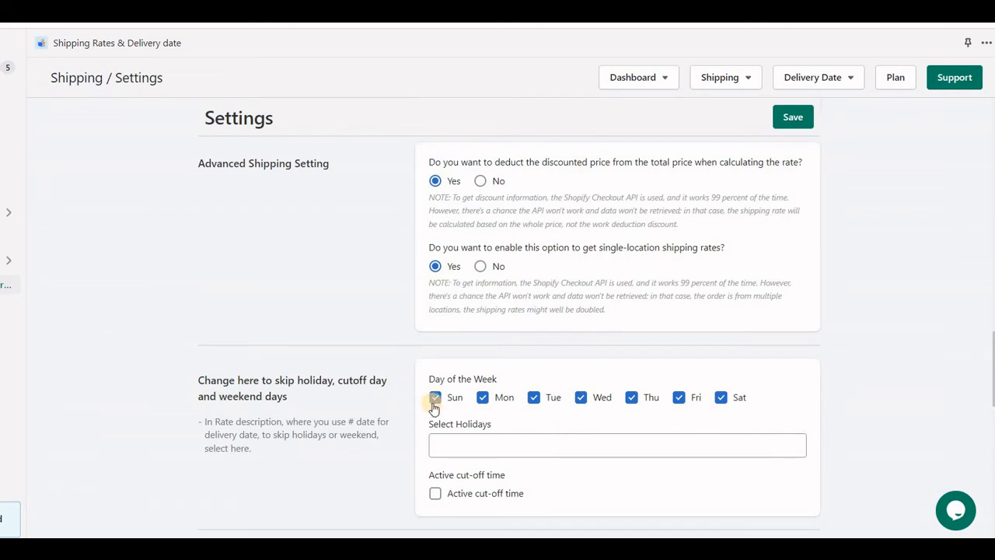
Step: Exclude Sunday and Saturday from delivery days and save the weekday settings
{"action": "left_click", "coordinate": [436, 398]}
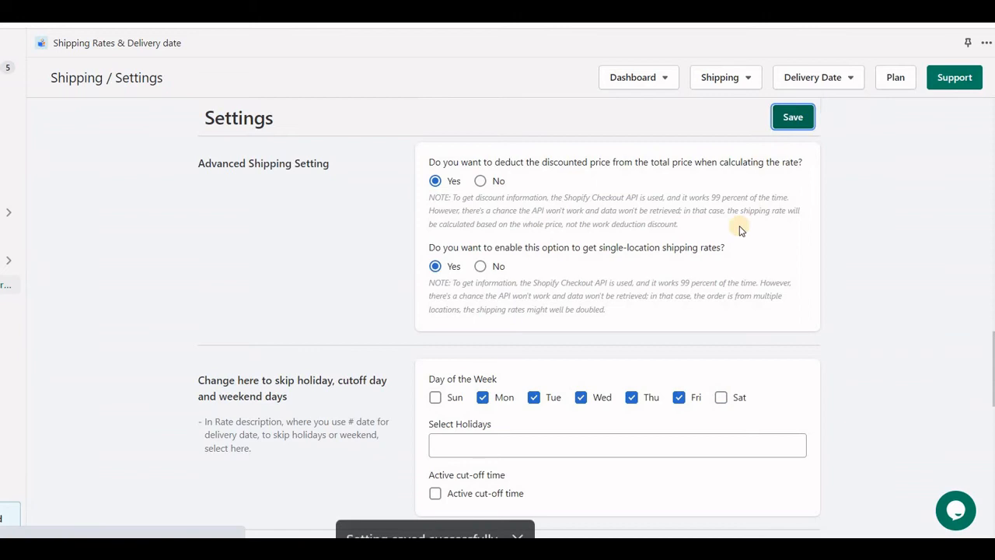
{"action": "left_click", "coordinate": [793, 117]}
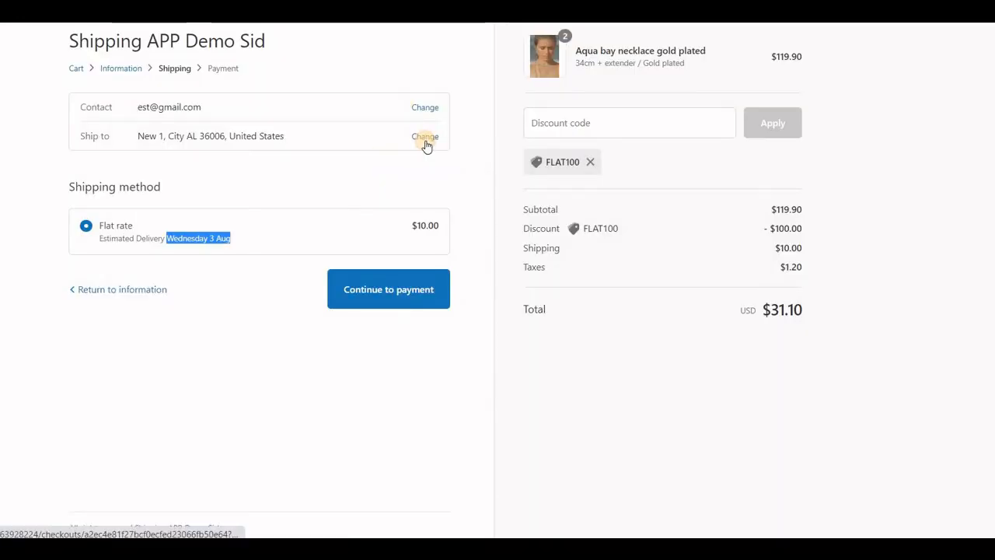
Step: Edit the shipping address to 'New 12' and continue to the shipping method step
{"action": "left_click", "coordinate": [426, 137]}
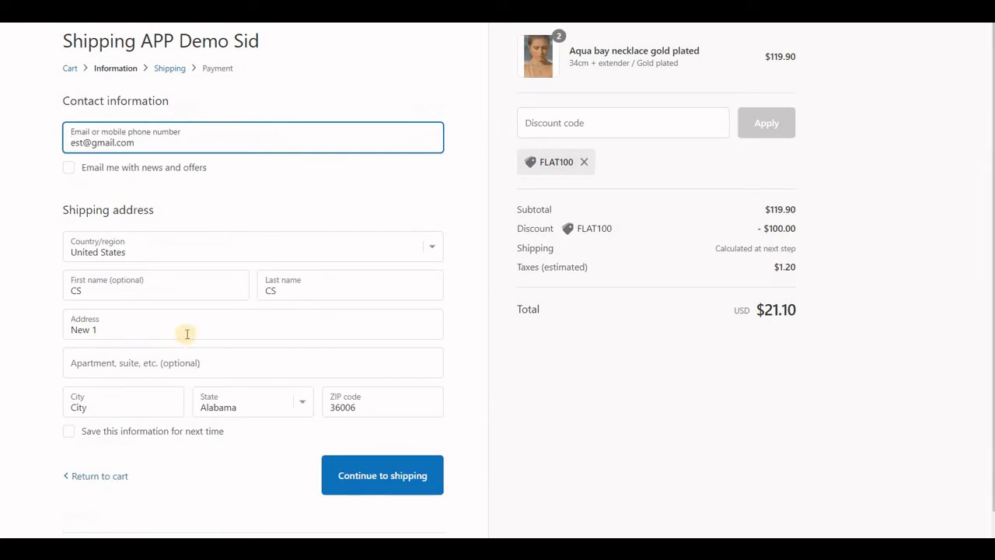
{"action": "left_click", "coordinate": [382, 476]}
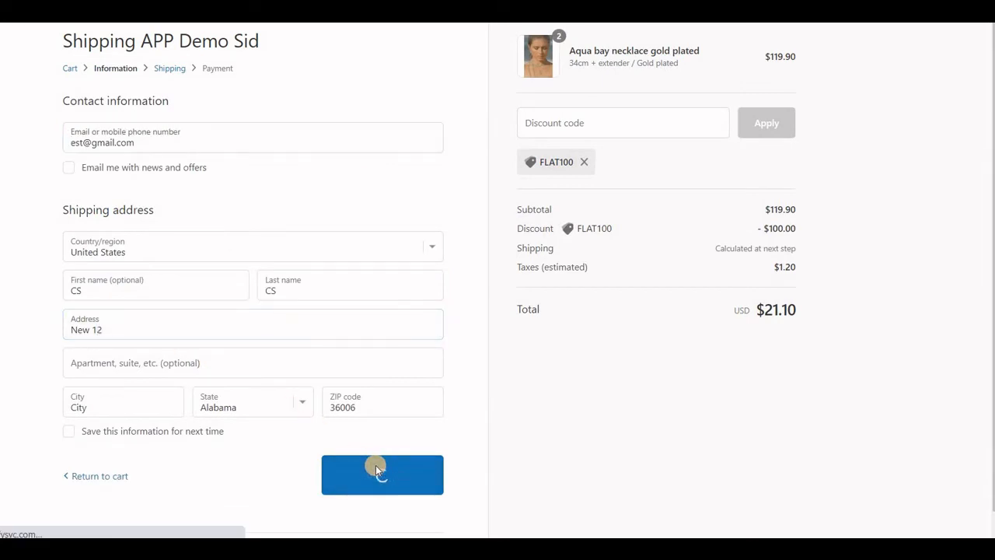
{"action": "left_click", "coordinate": [383, 474]}
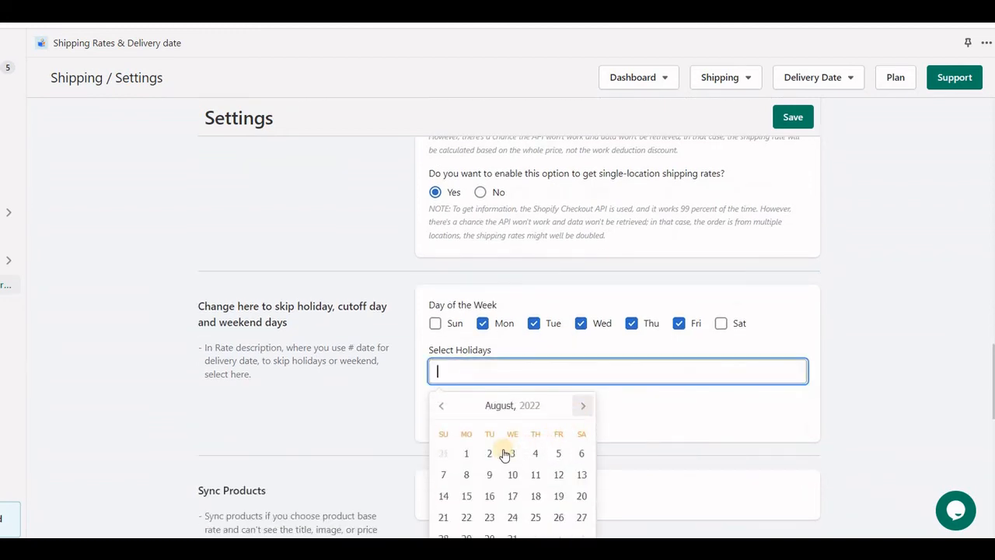
Step: Mark August 2 2022 as a holiday and activate a 13:41 cut-off time
{"action": "left_click", "coordinate": [488, 454]}
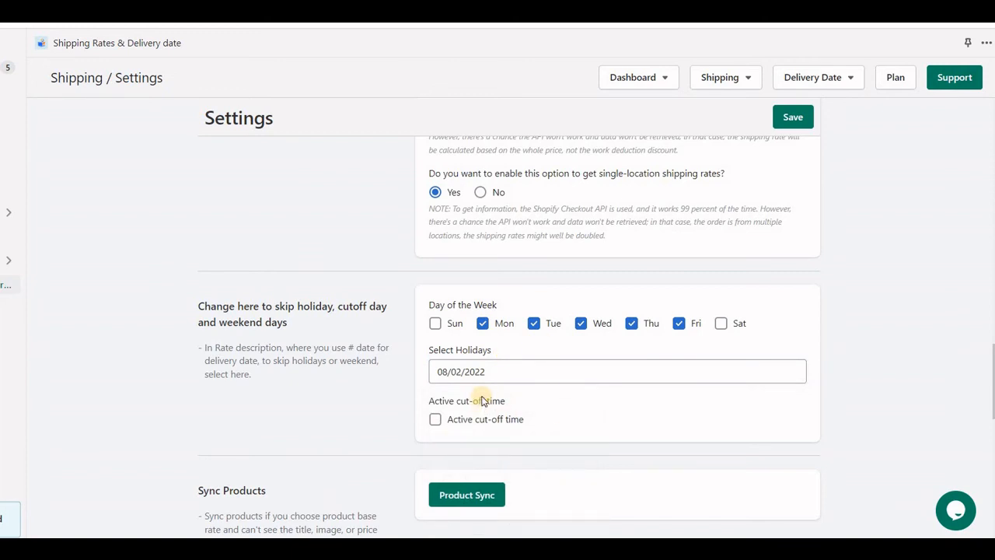
{"action": "left_click", "coordinate": [435, 420]}
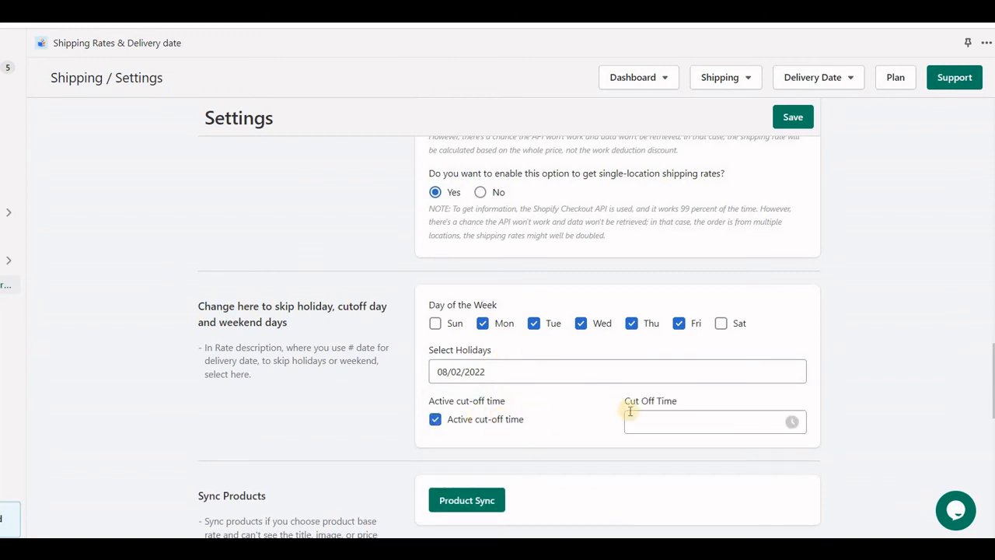
{"action": "left_click", "coordinate": [708, 421]}
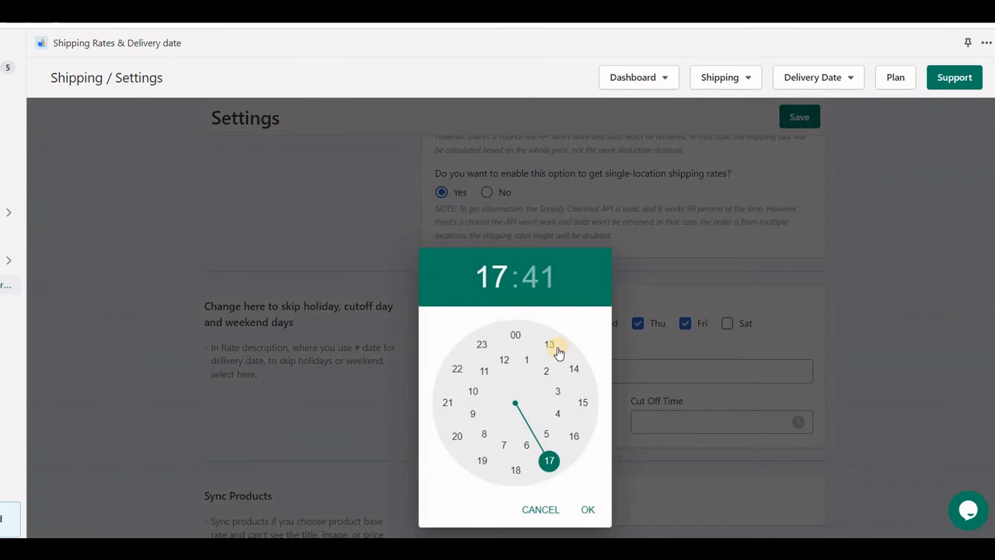
{"action": "left_click", "coordinate": [549, 345]}
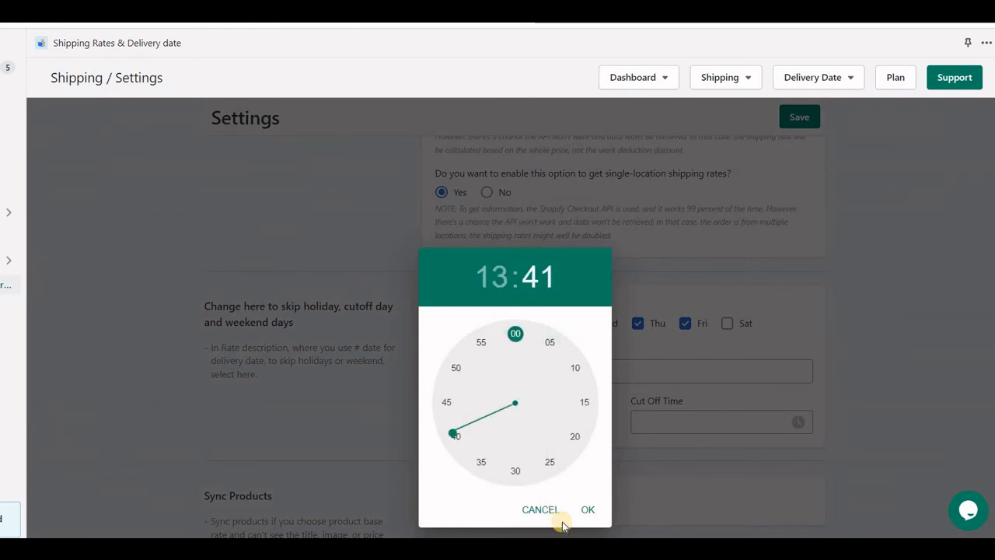
{"action": "left_click", "coordinate": [588, 510]}
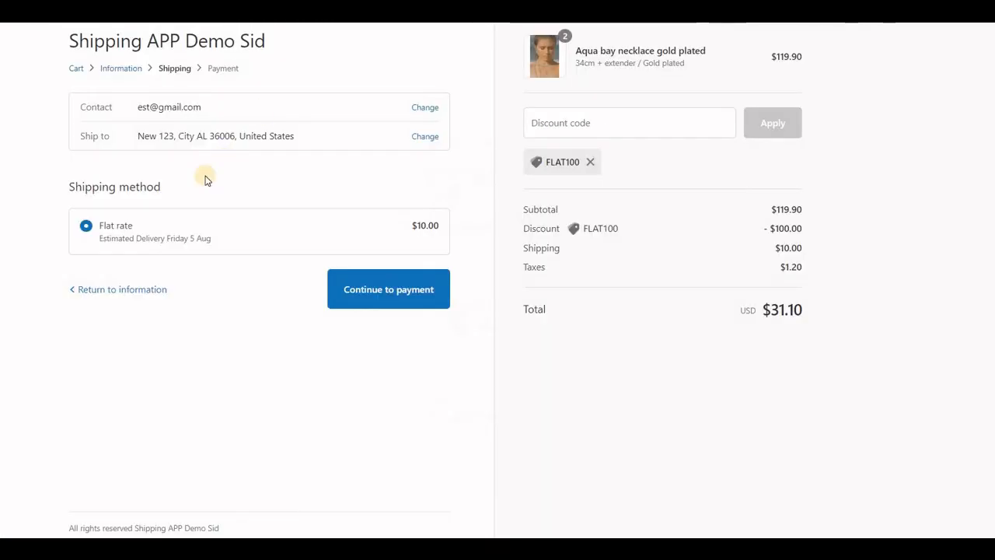
{"action": "mouse_move", "coordinate": [170, 255]}
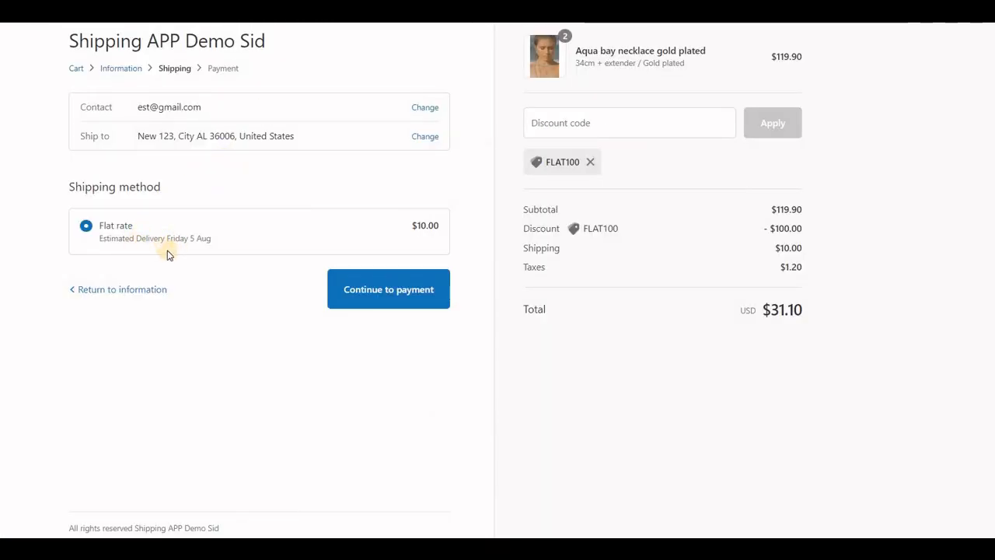
{"action": "mouse_move", "coordinate": [171, 249]}
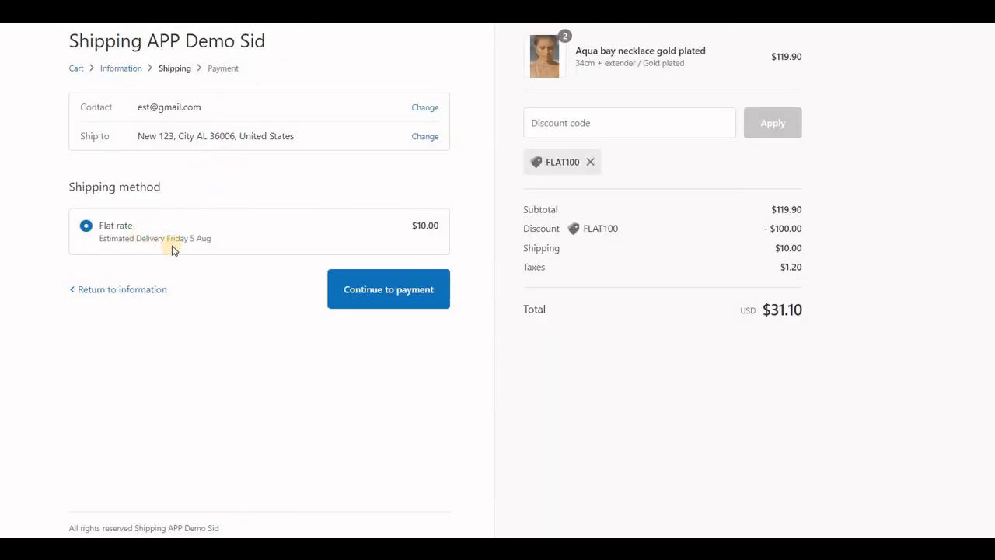